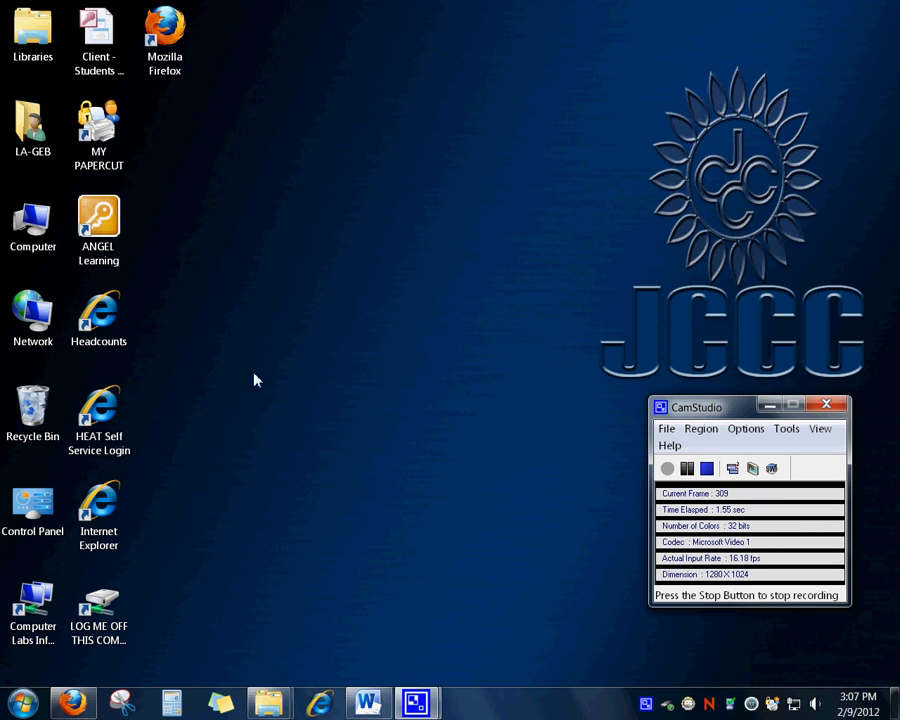
pyautogui.moveTo(350, 364)
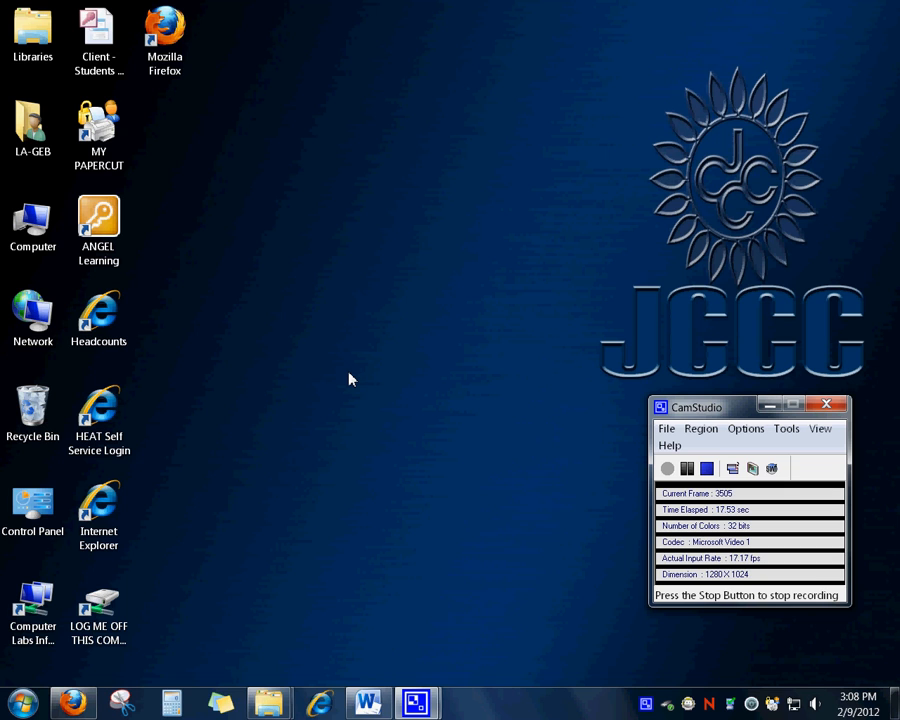
pyautogui.moveTo(156, 572)
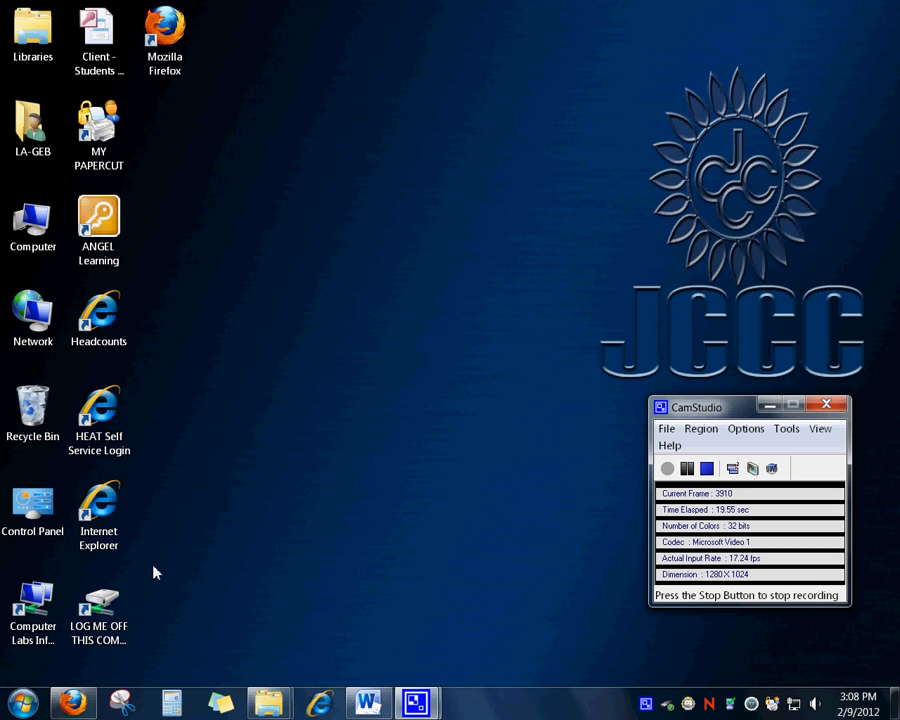
# Launch Microsoft Word 2010 from Start > All Programs > Microsoft Office into a blank document
pyautogui.click(18, 704)
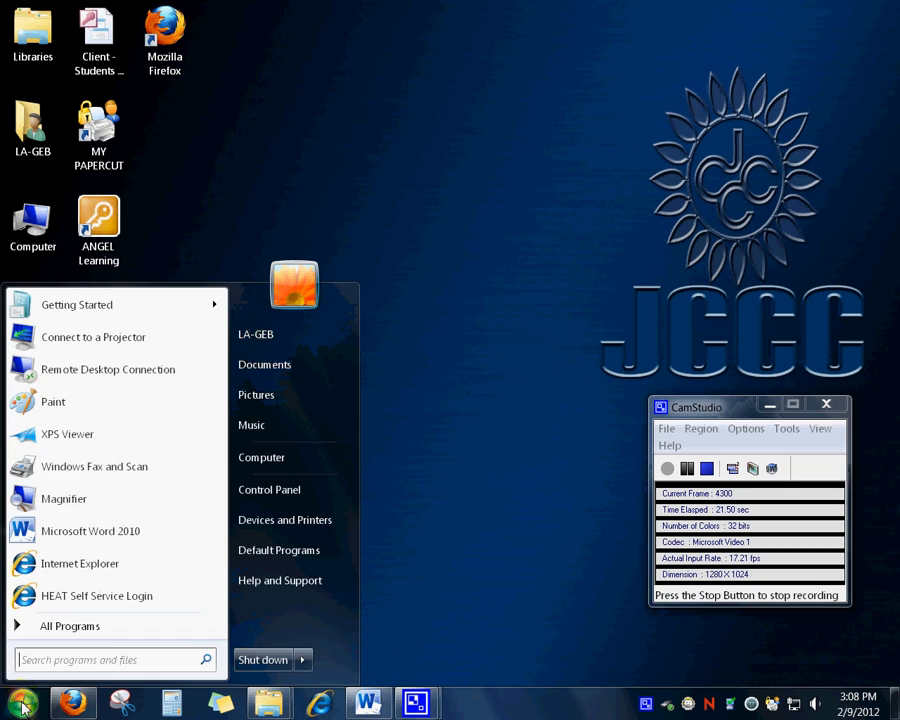
pyautogui.moveTo(80, 564)
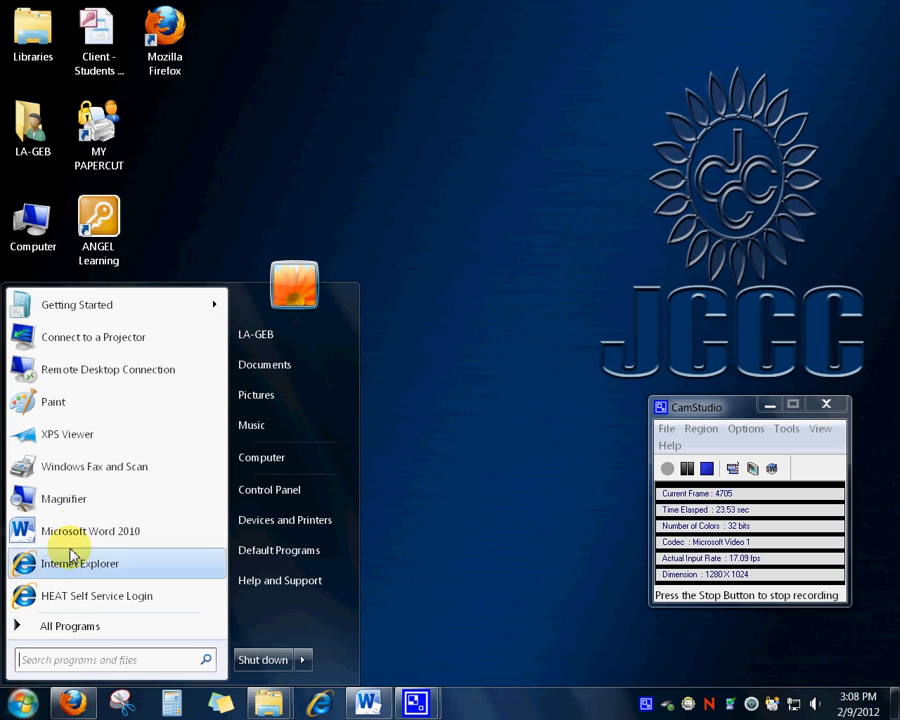
pyautogui.moveTo(76, 532)
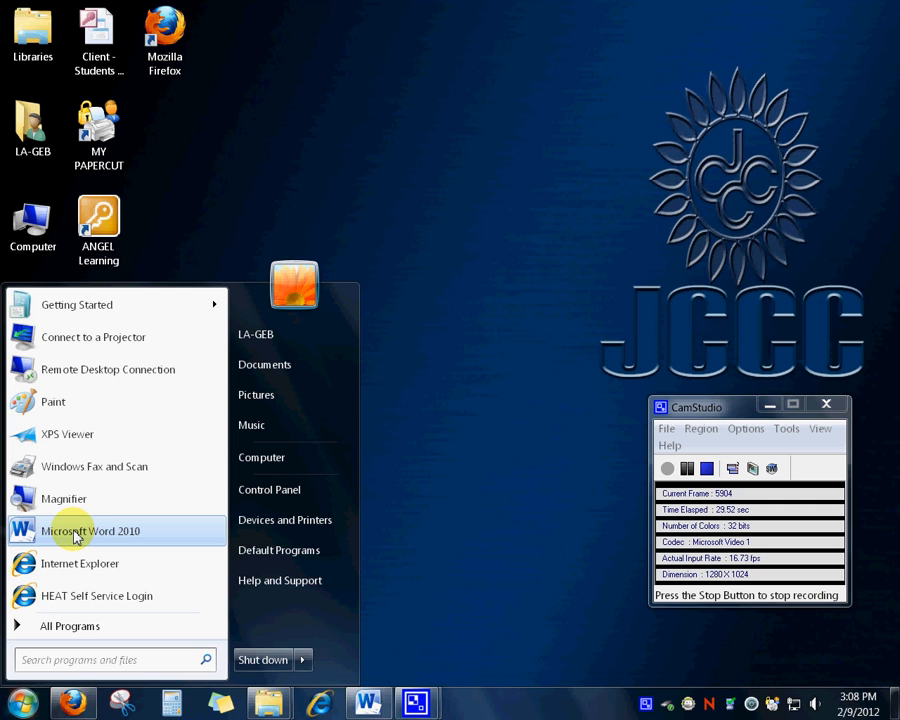
pyautogui.moveTo(70, 624)
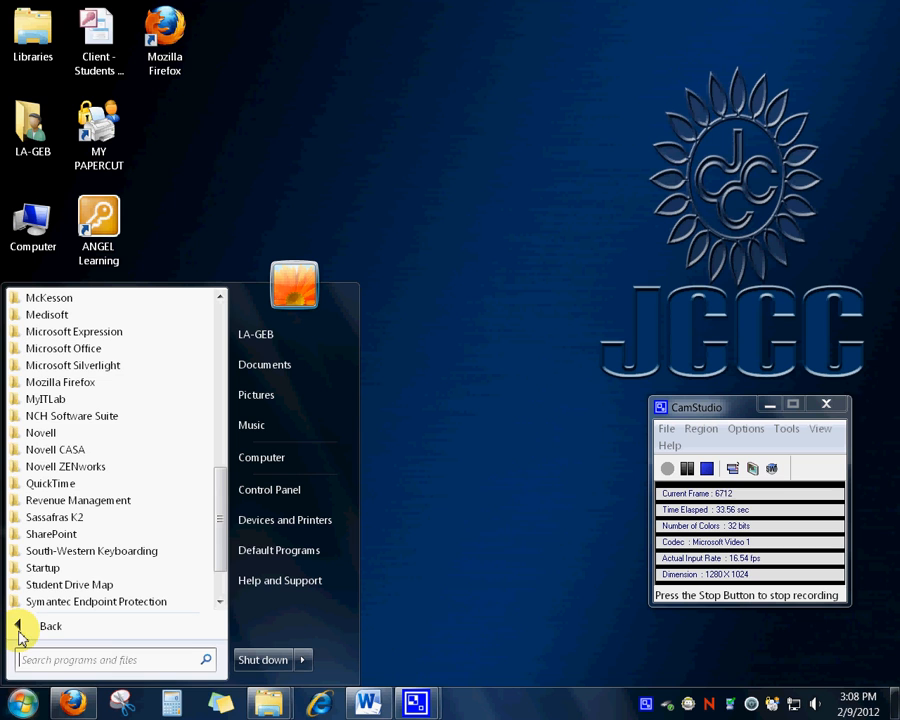
pyautogui.moveTo(64, 348)
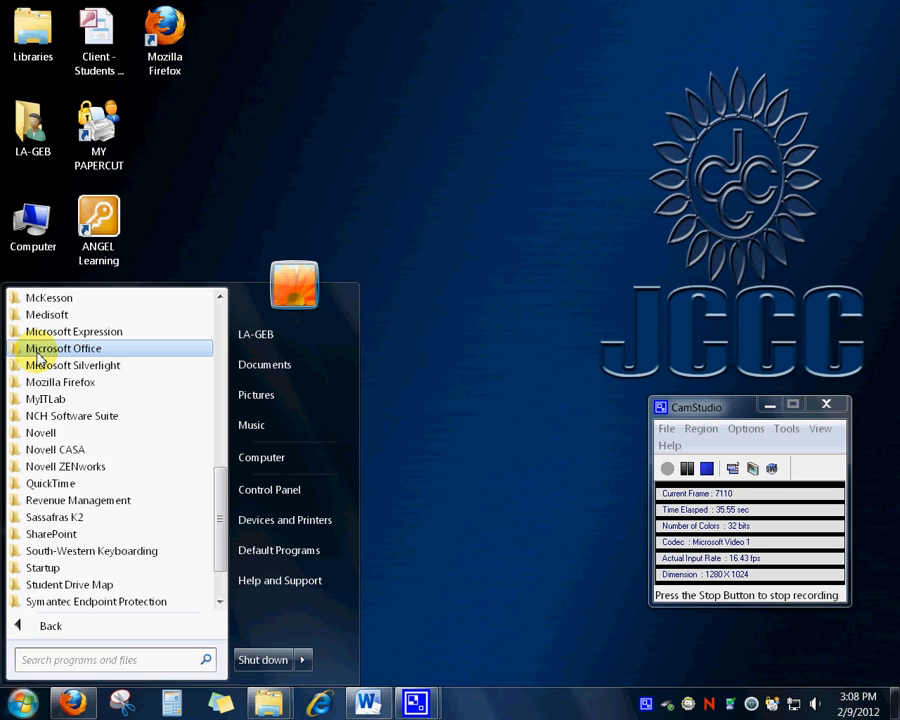
pyautogui.click(64, 348)
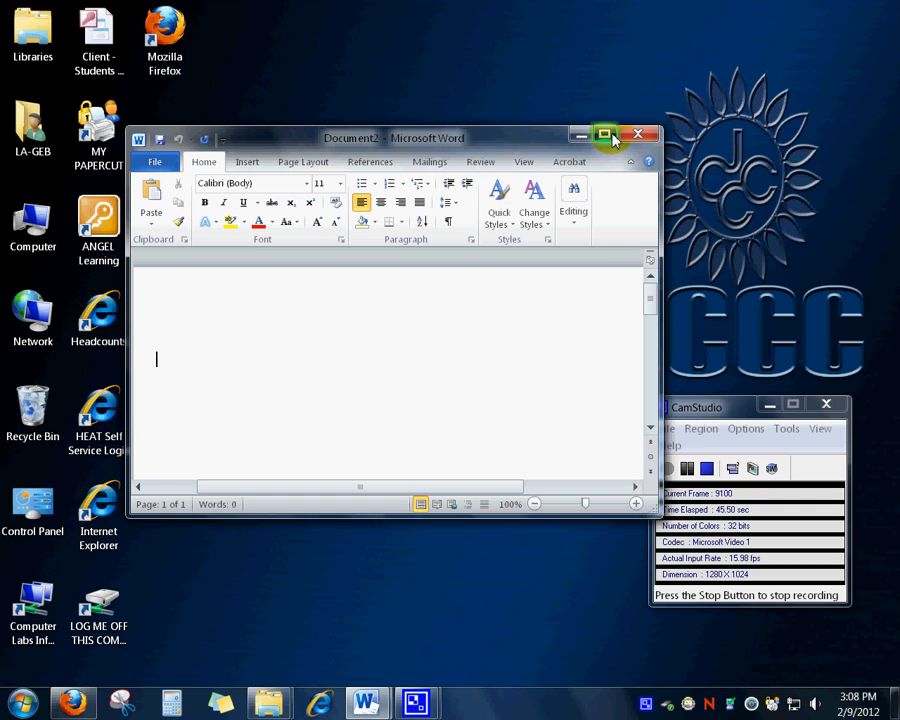
# Maximize the Word window so the blank document fills the screen
pyautogui.click(604, 136)
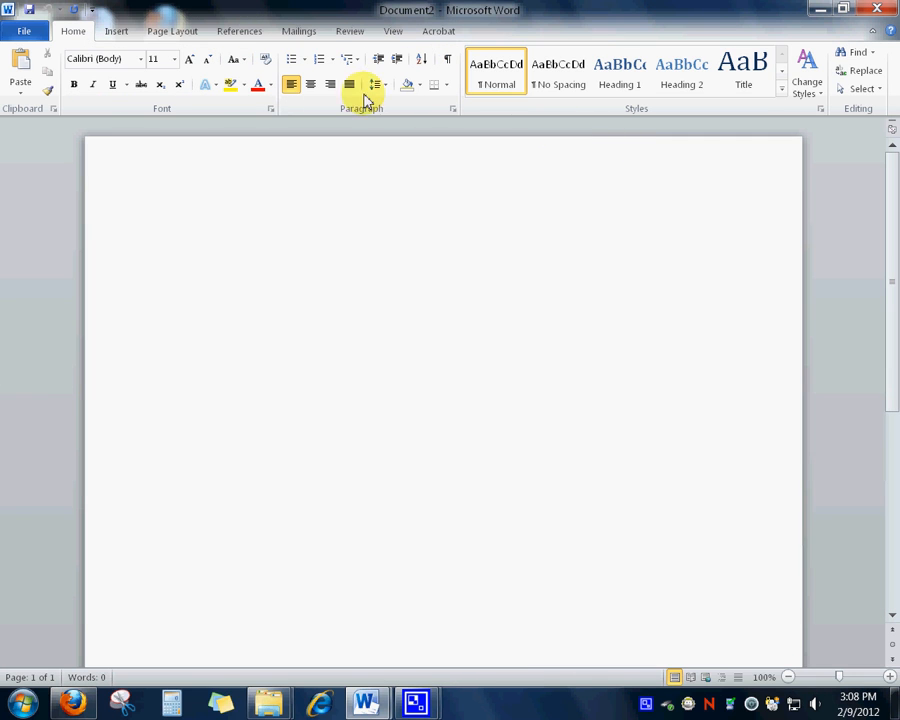
pyautogui.moveTo(48, 82)
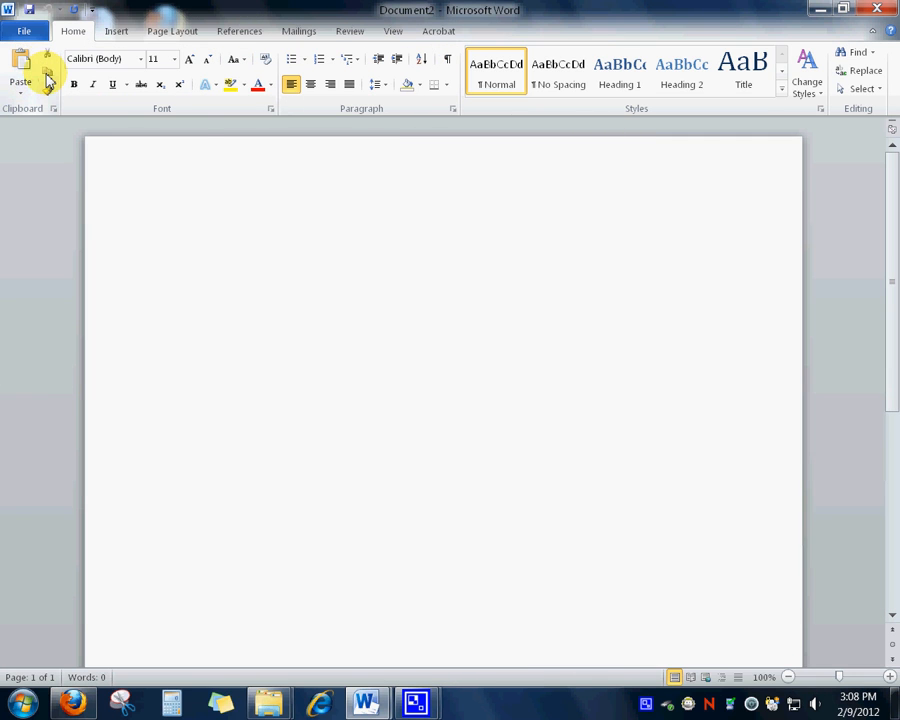
pyautogui.moveTo(20, 70)
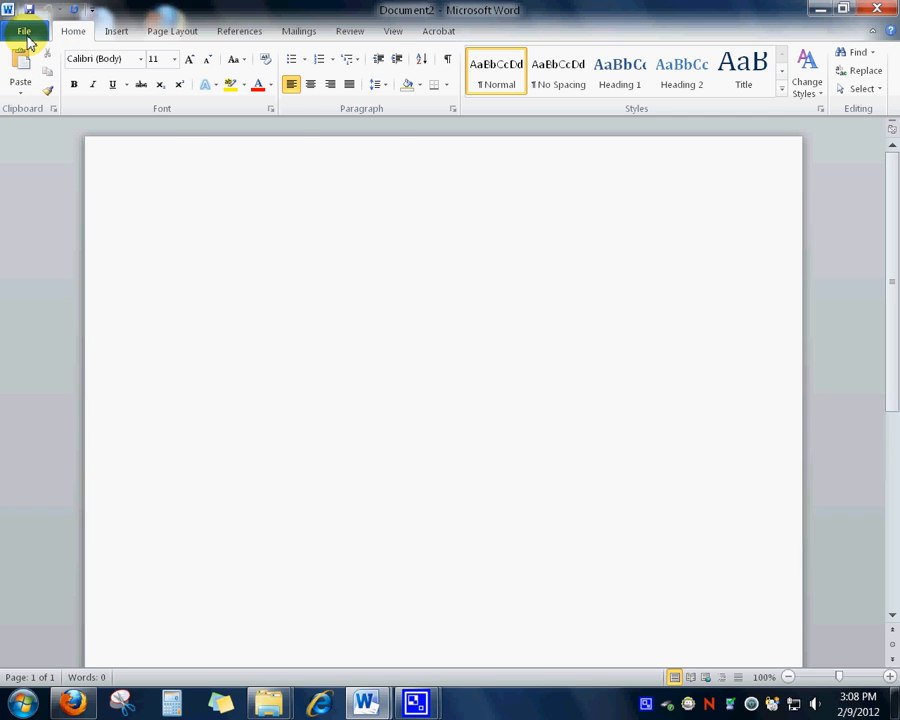
# Show the Backstage Print page with printer settings and the blank page preview
pyautogui.click(24, 30)
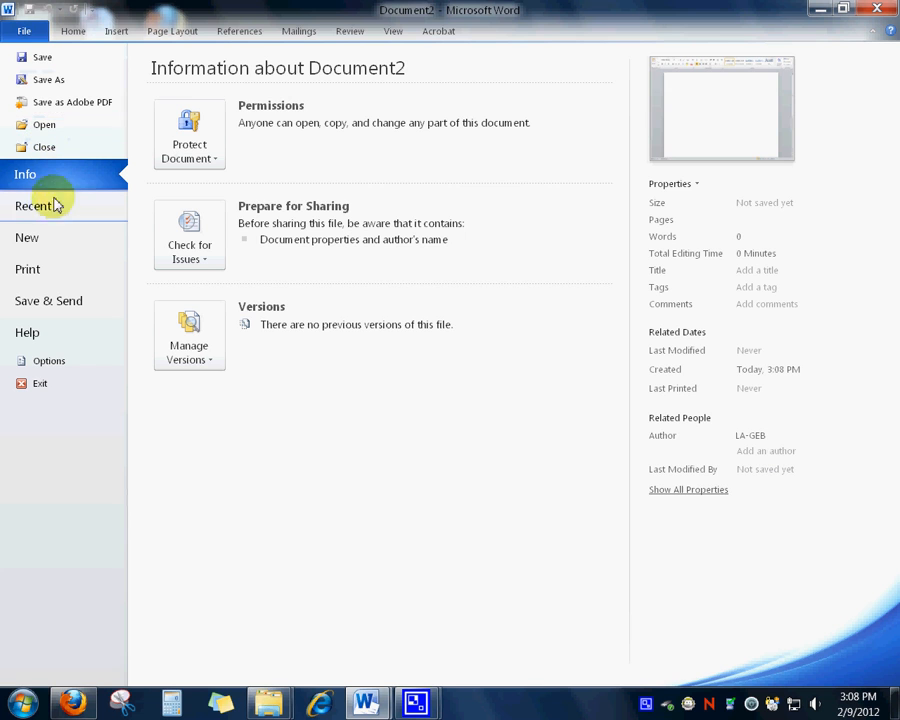
pyautogui.click(28, 268)
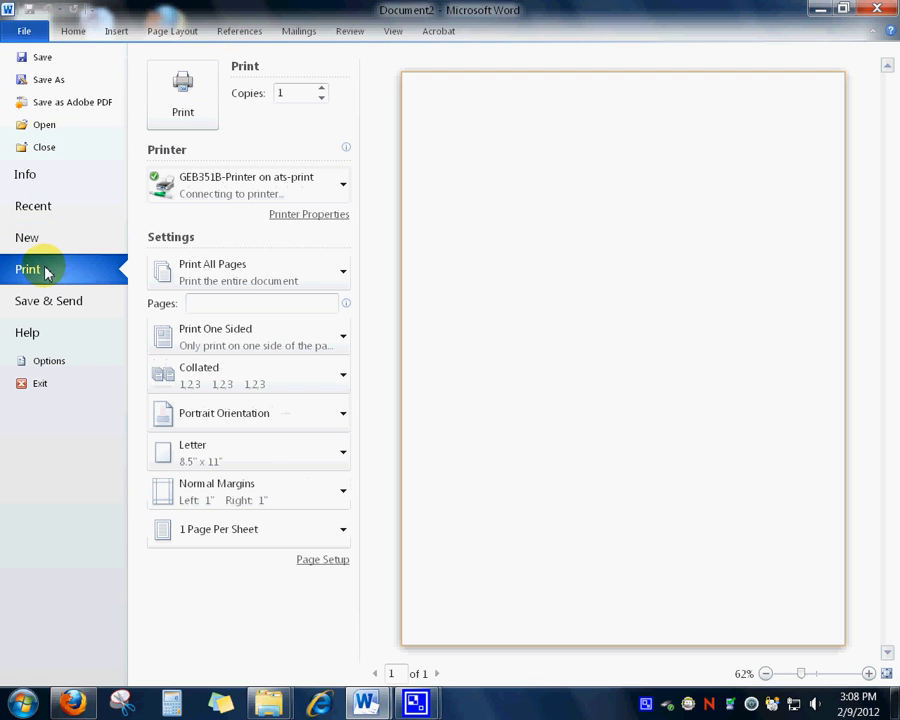
pyautogui.moveTo(304, 336)
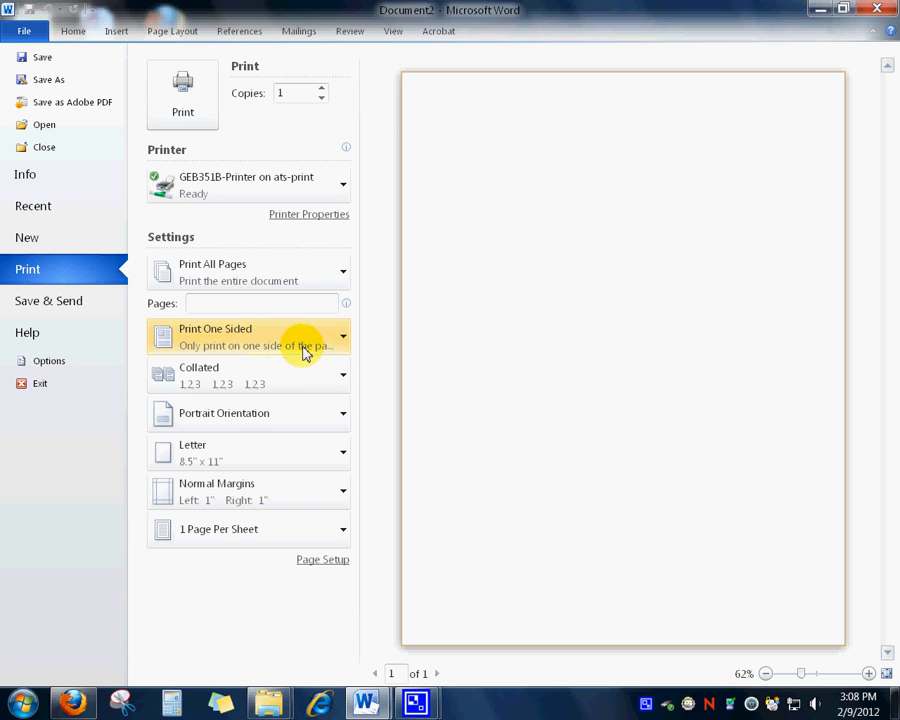
pyautogui.moveTo(312, 348)
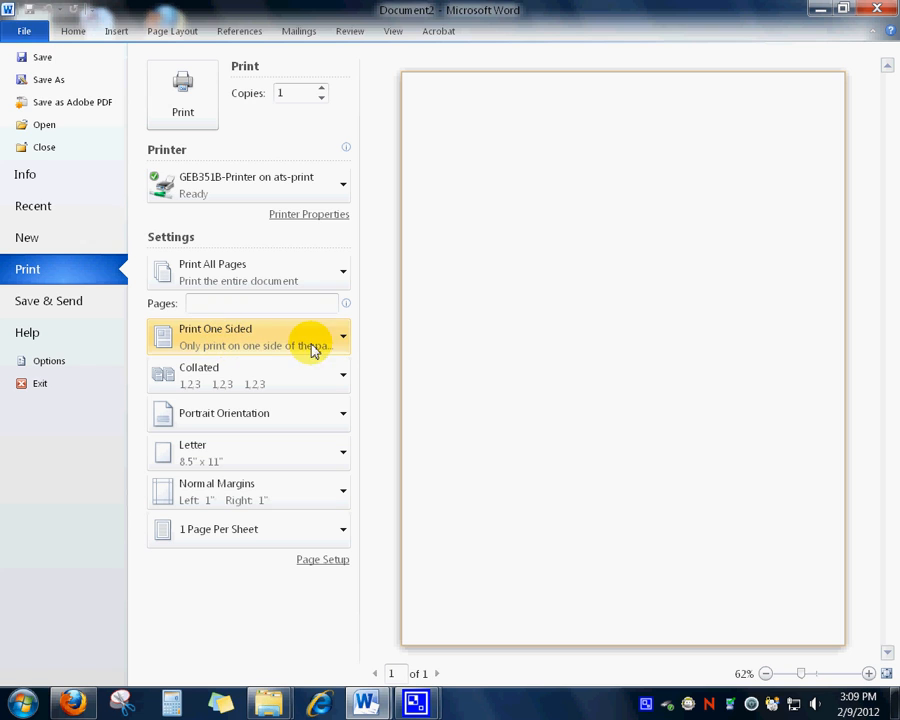
pyautogui.moveTo(344, 340)
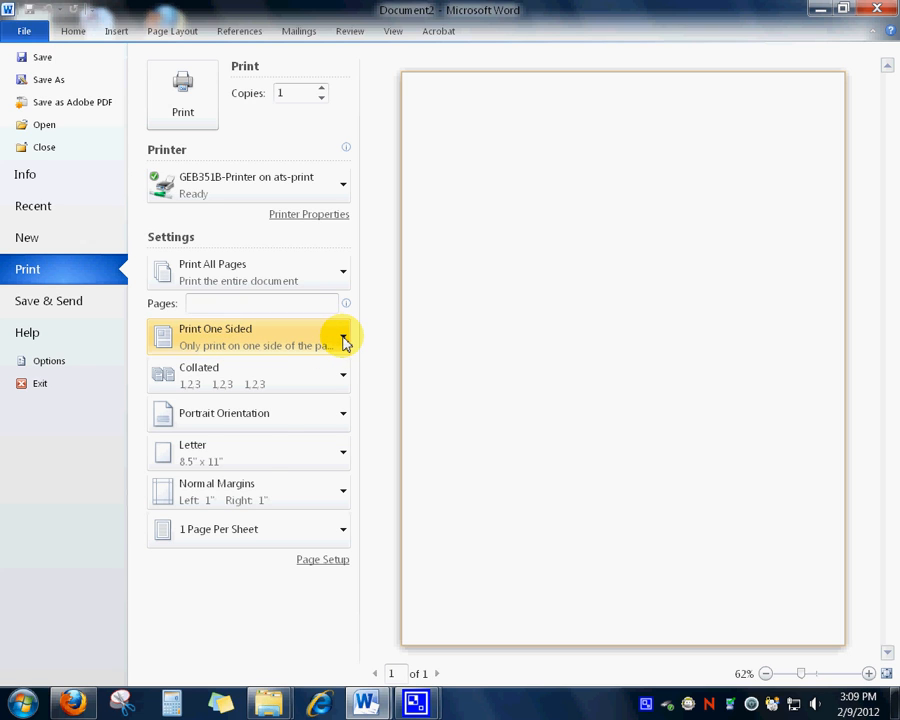
# List the one-sided and two-sided printing choices under the Print One Sided setting
pyautogui.click(344, 336)
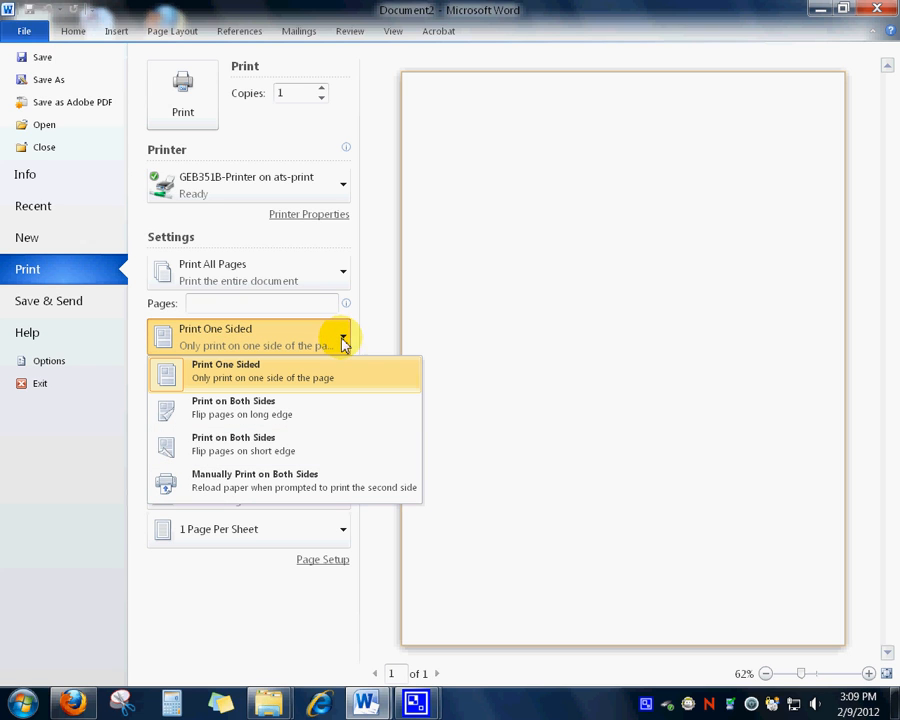
pyautogui.moveTo(280, 414)
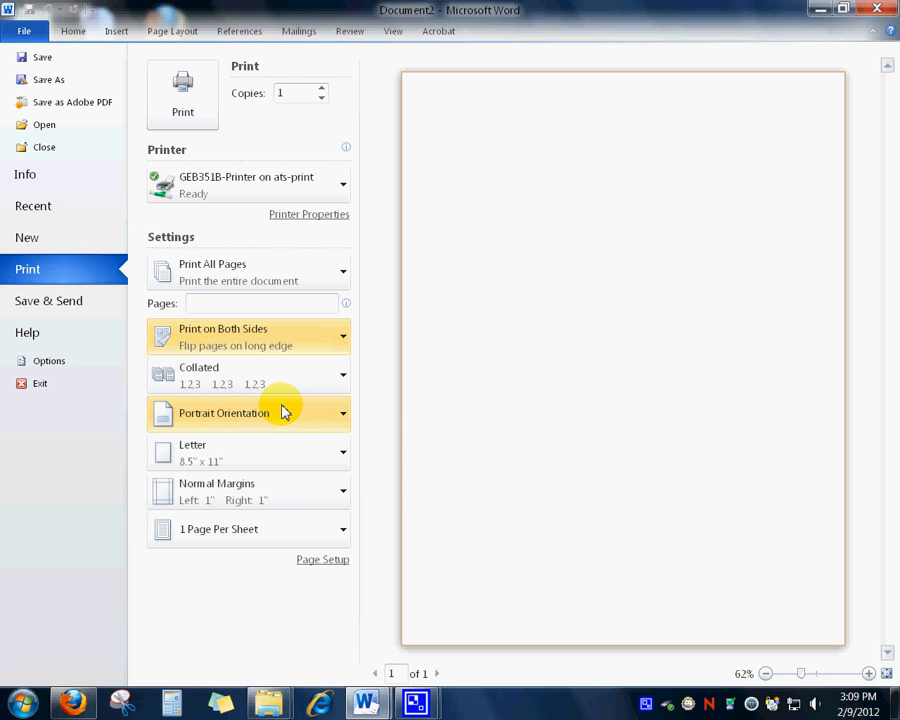
pyautogui.moveTo(404, 388)
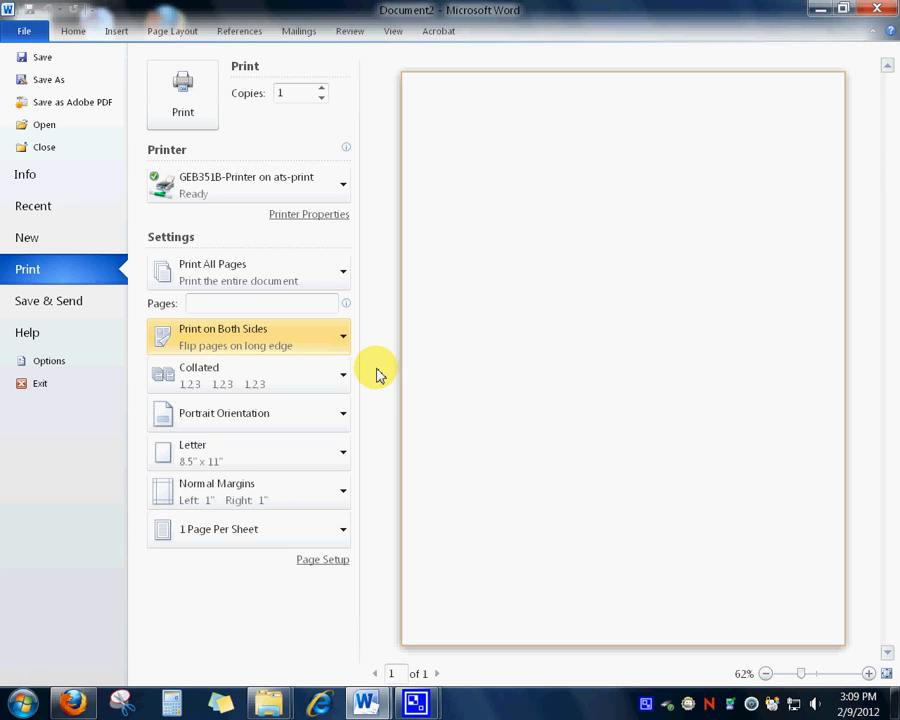
pyautogui.moveTo(372, 368)
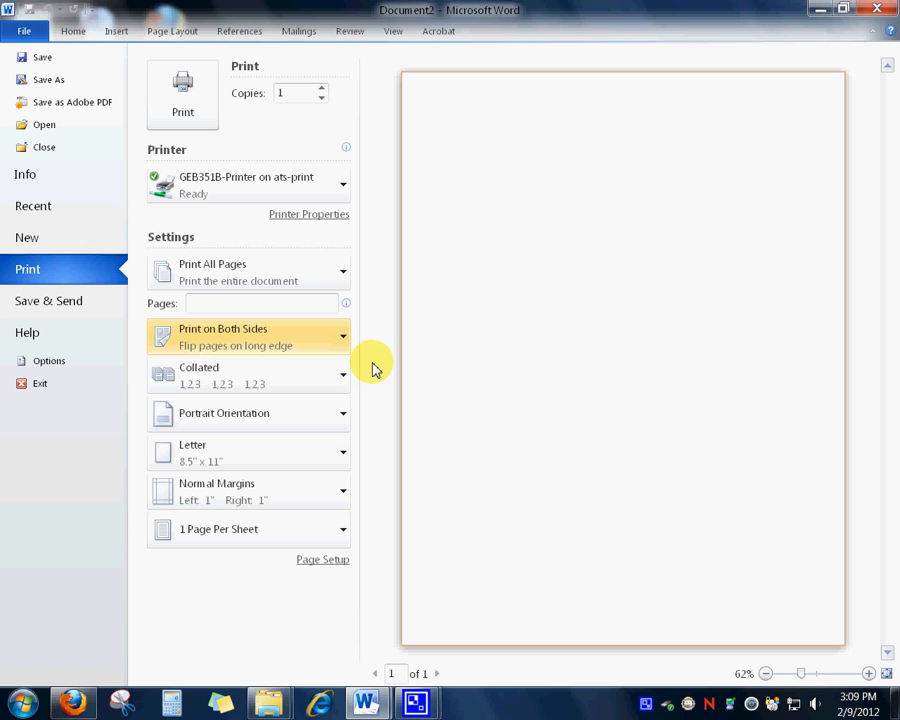
pyautogui.moveTo(350, 348)
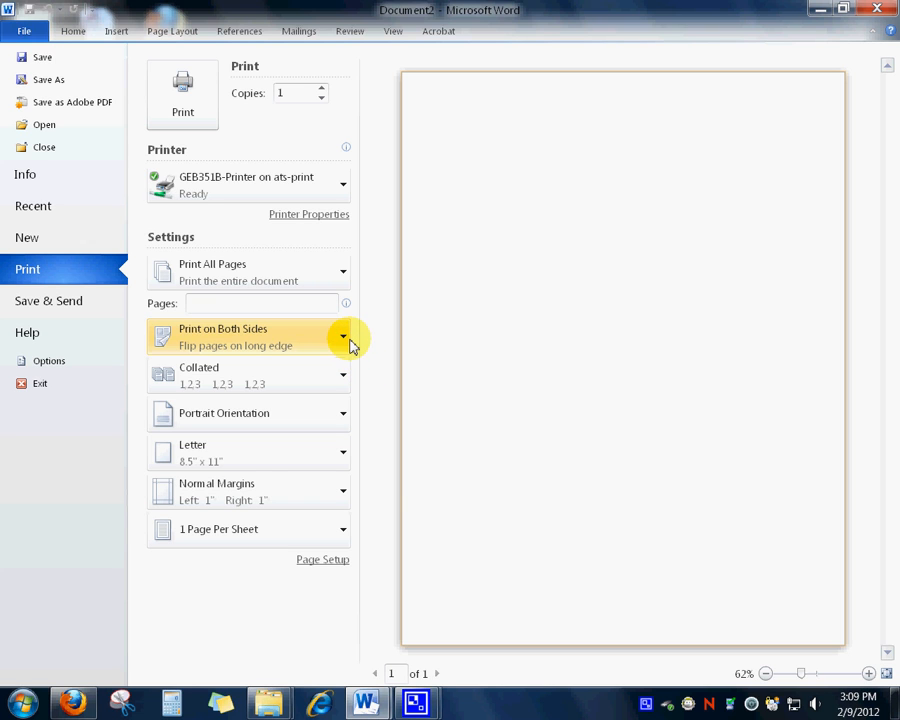
# Redisplay the duplex choices with Print on Both Sides, flip on long edge, chosen
pyautogui.click(344, 336)
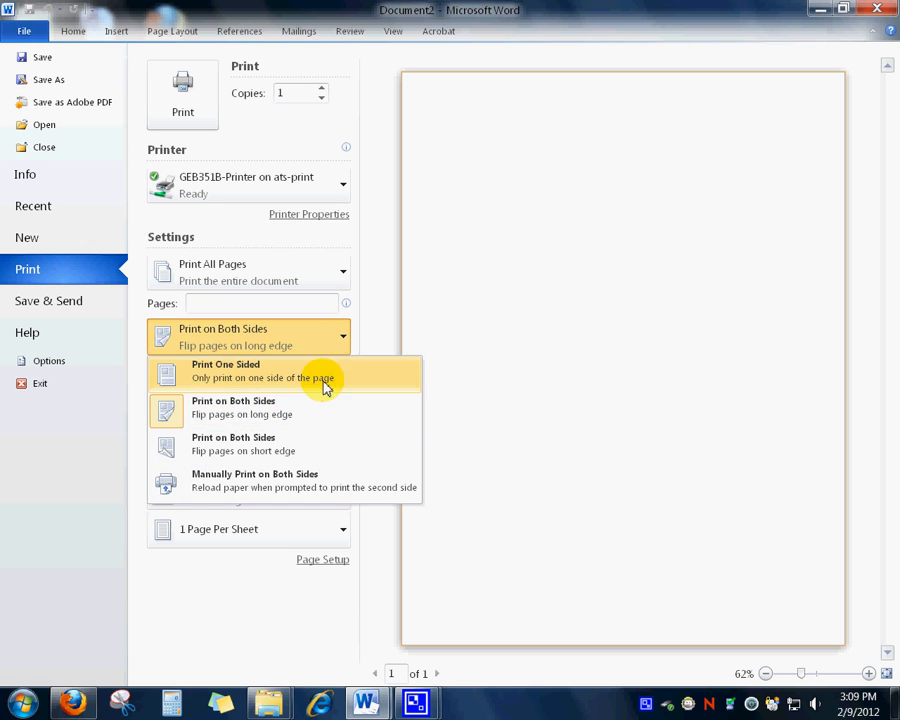
pyautogui.moveTo(258, 408)
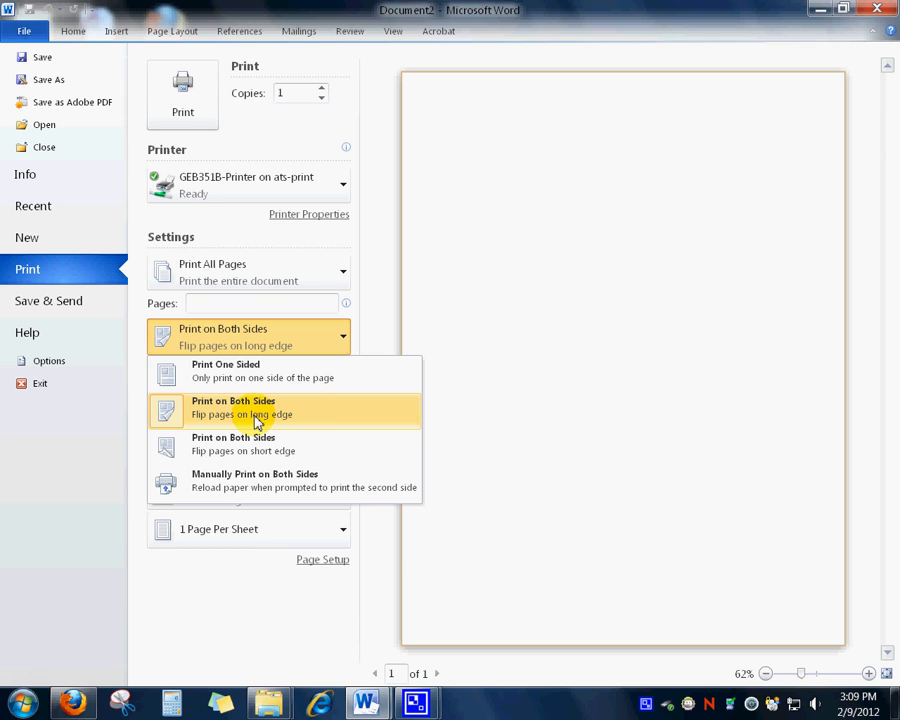
pyautogui.moveTo(210, 424)
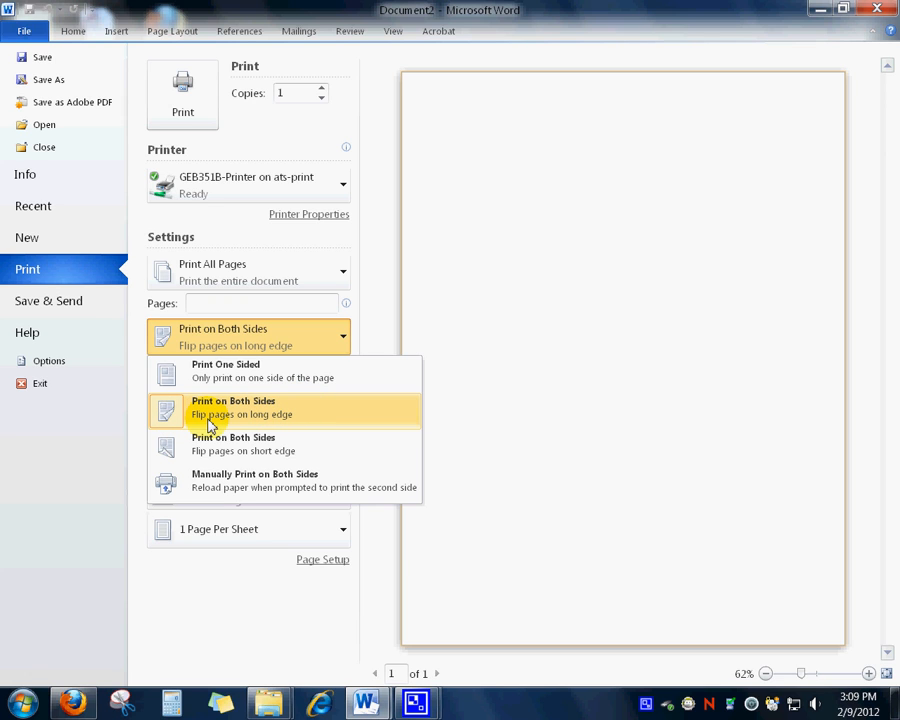
pyautogui.moveTo(424, 410)
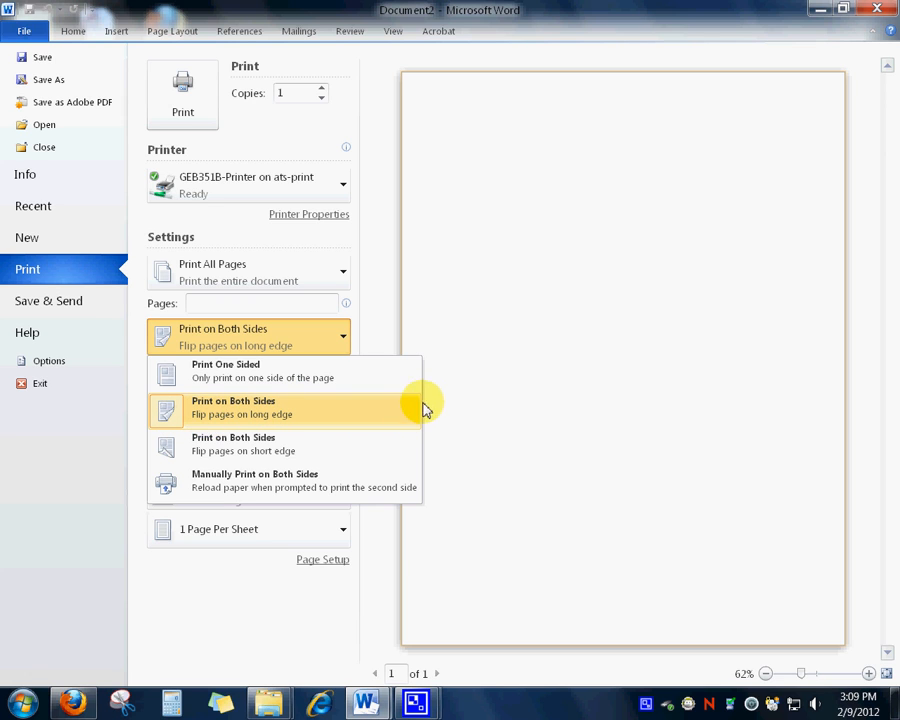
pyautogui.moveTo(396, 316)
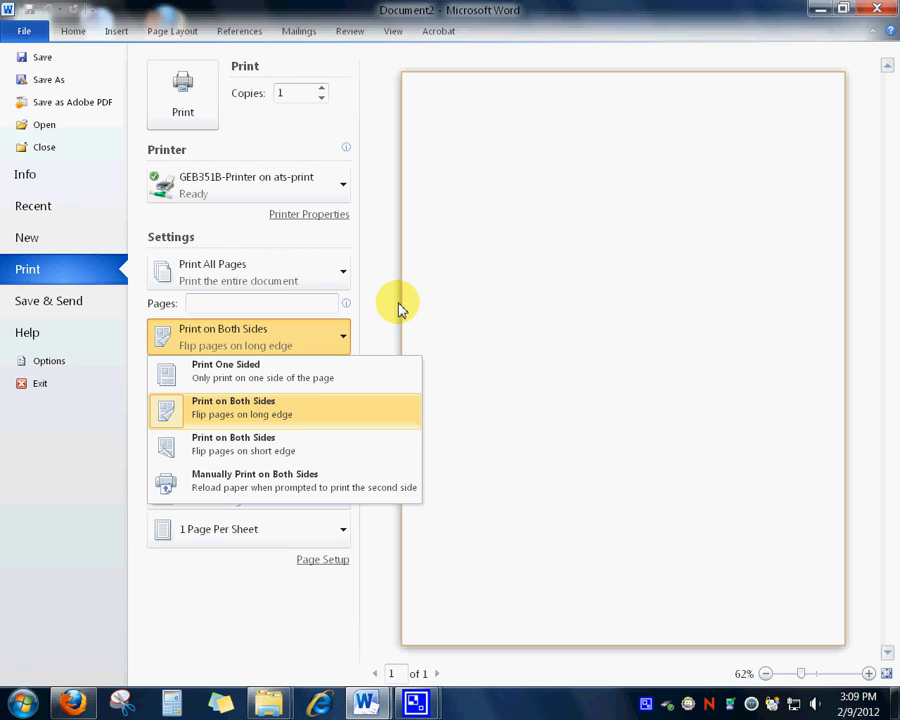
pyautogui.moveTo(392, 312)
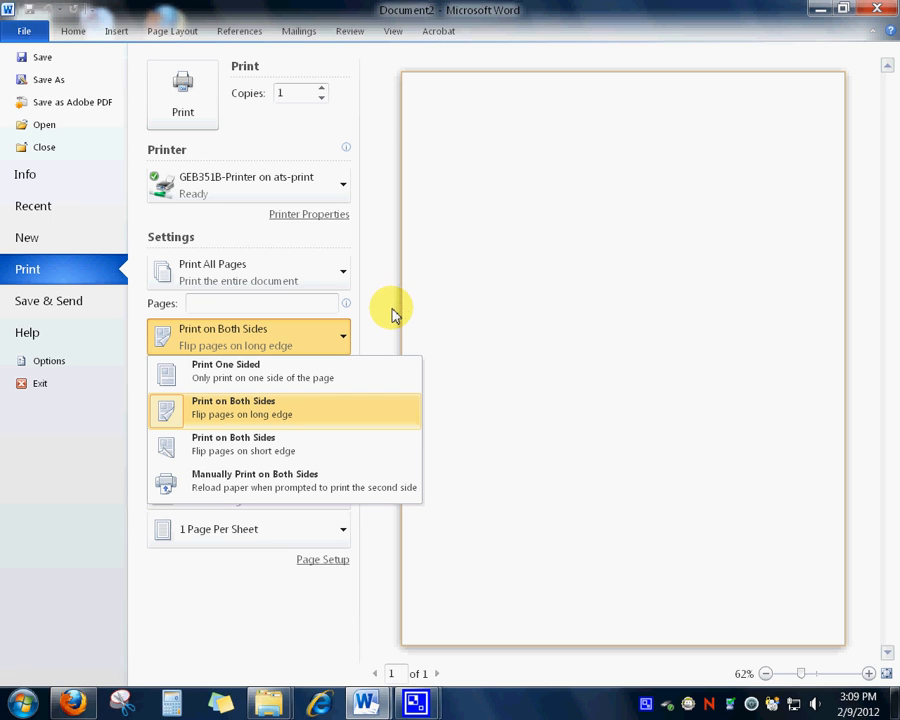